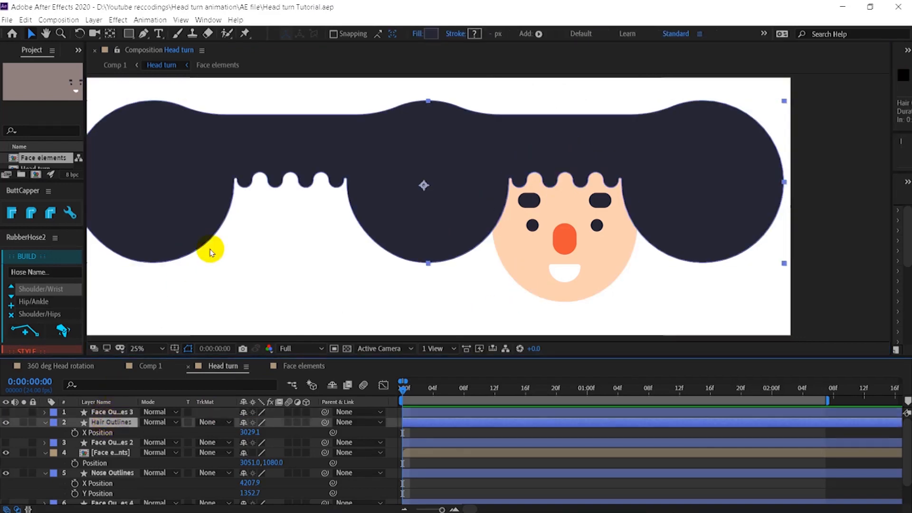
# Use the Face Outlines 3 copy as an Alpha Matte for the Hair Outlines layer
pyautogui.click(111, 472)
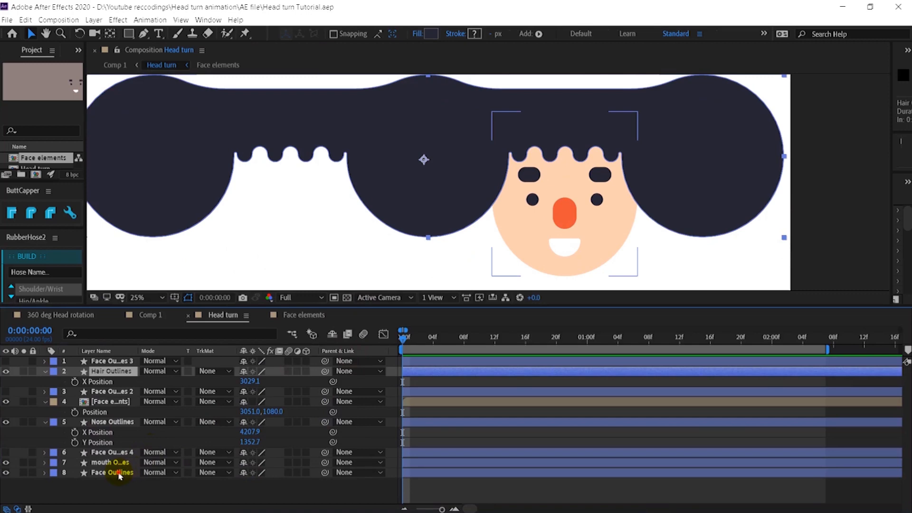
pyautogui.click(113, 472)
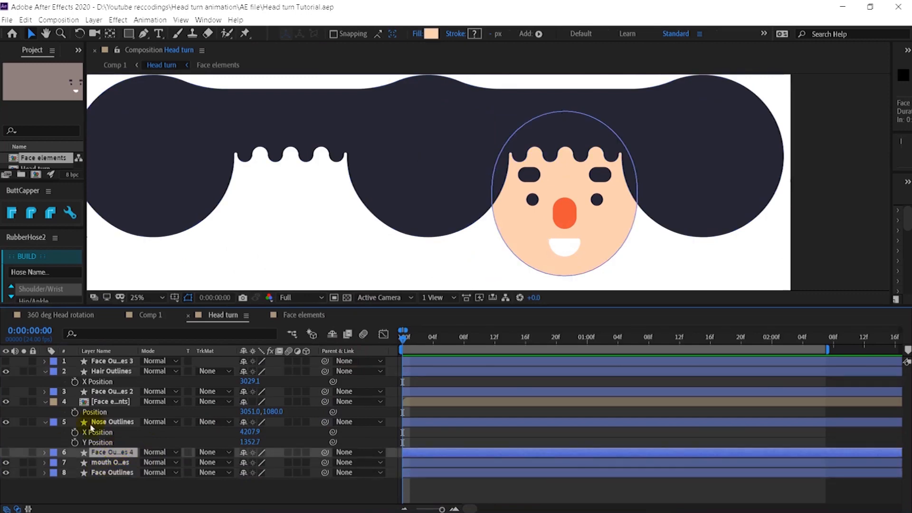
pyautogui.click(110, 372)
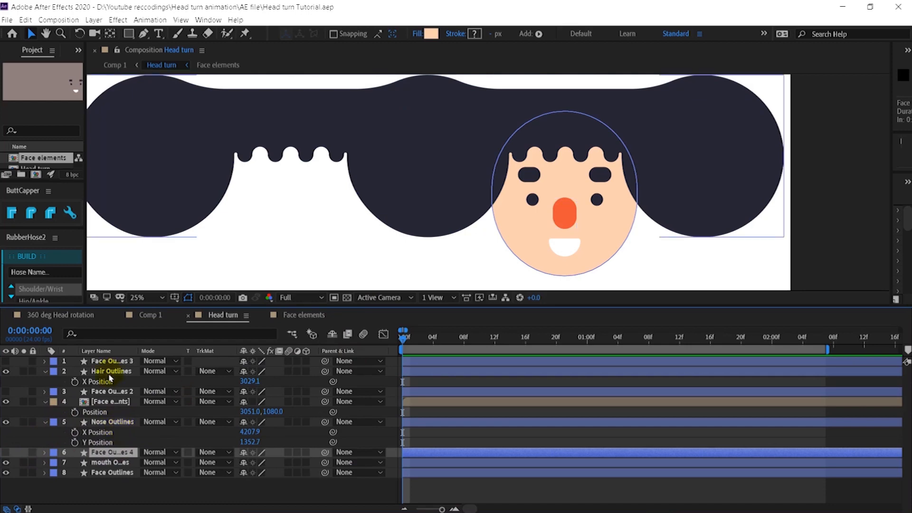
pyautogui.click(111, 371)
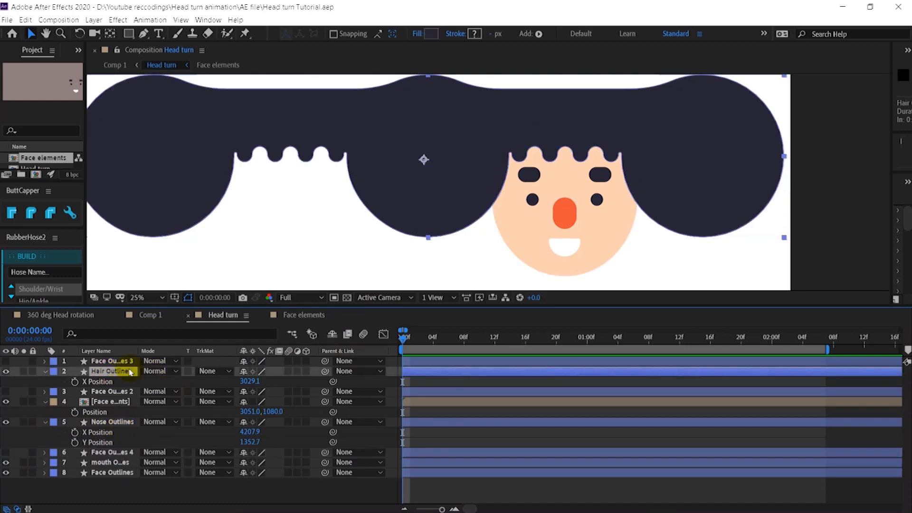
pyautogui.click(211, 372)
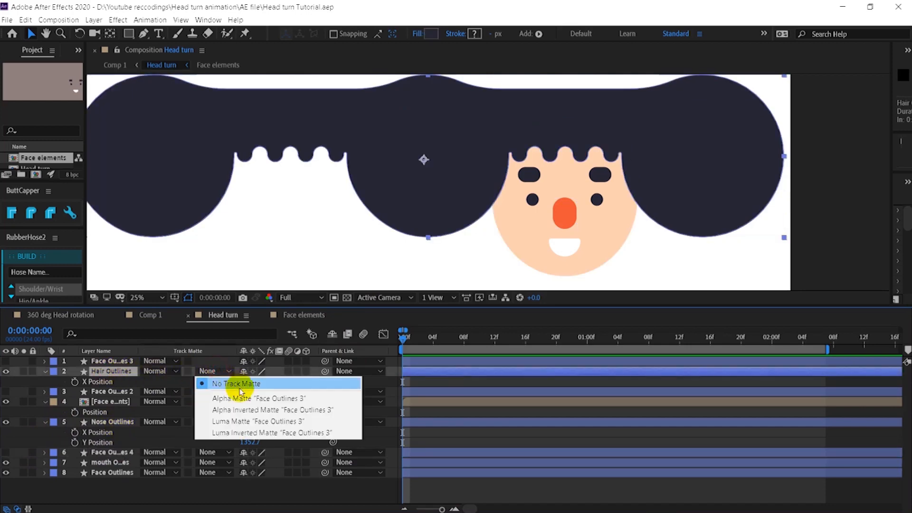
pyautogui.click(260, 398)
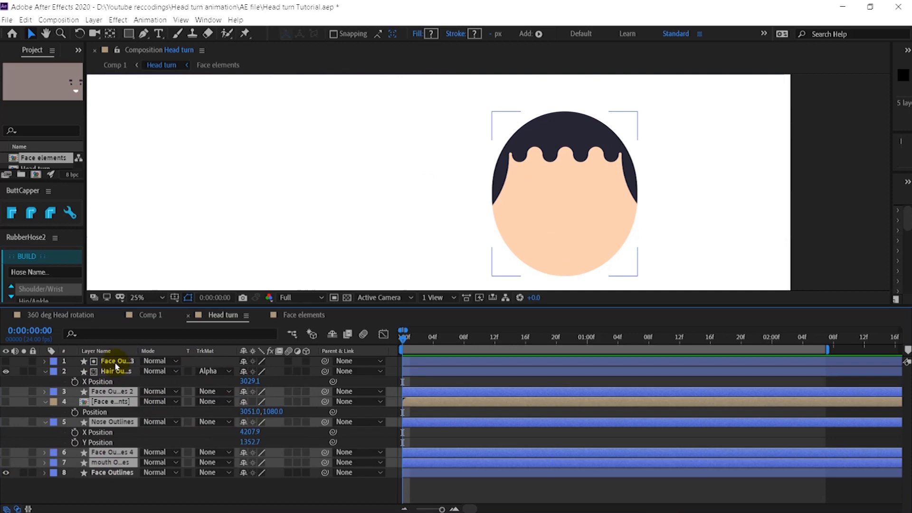
# Reveal the hair's separated X and Y Position and add an X Position keyframe at frame 0
pyautogui.click(116, 372)
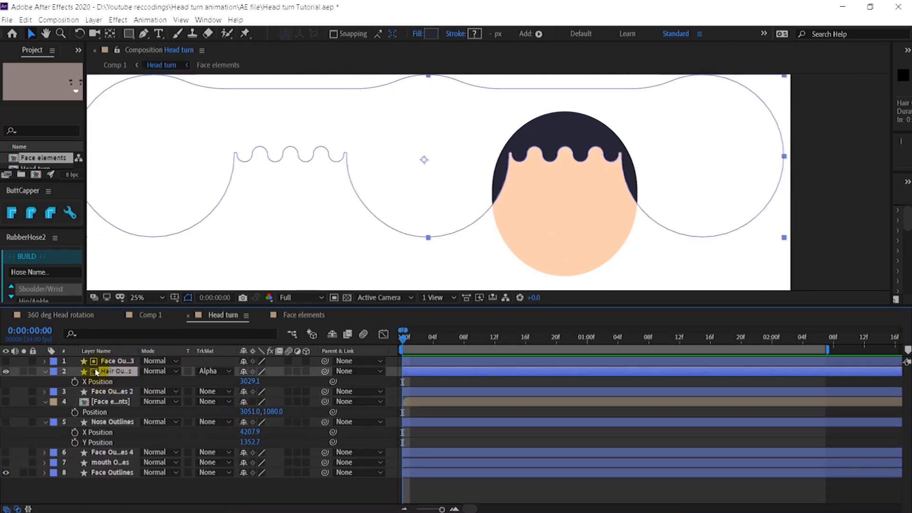
pyautogui.click(74, 382)
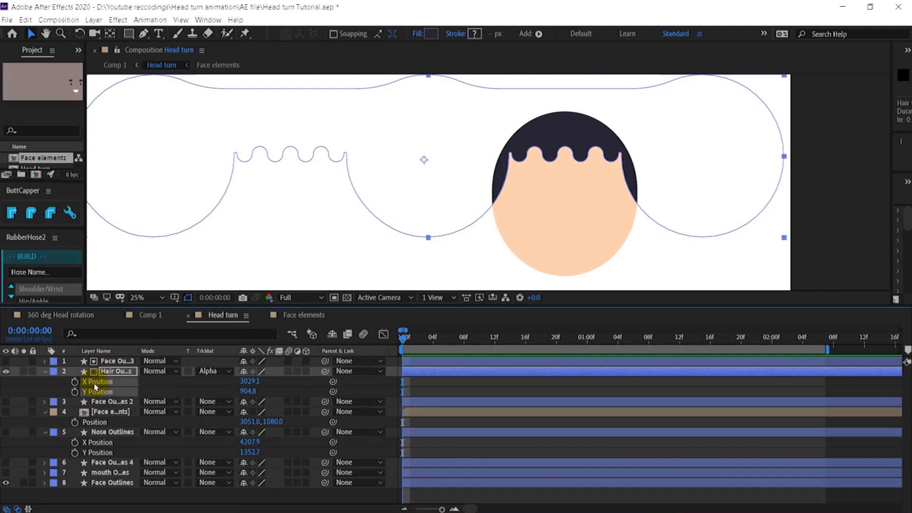
pyautogui.rightClick(97, 381)
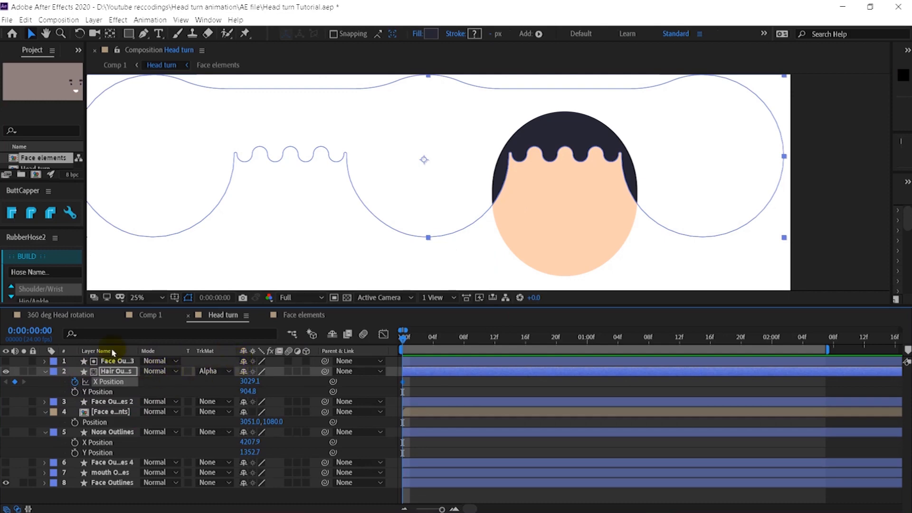
pyautogui.moveTo(112, 353)
pyautogui.write('+10')
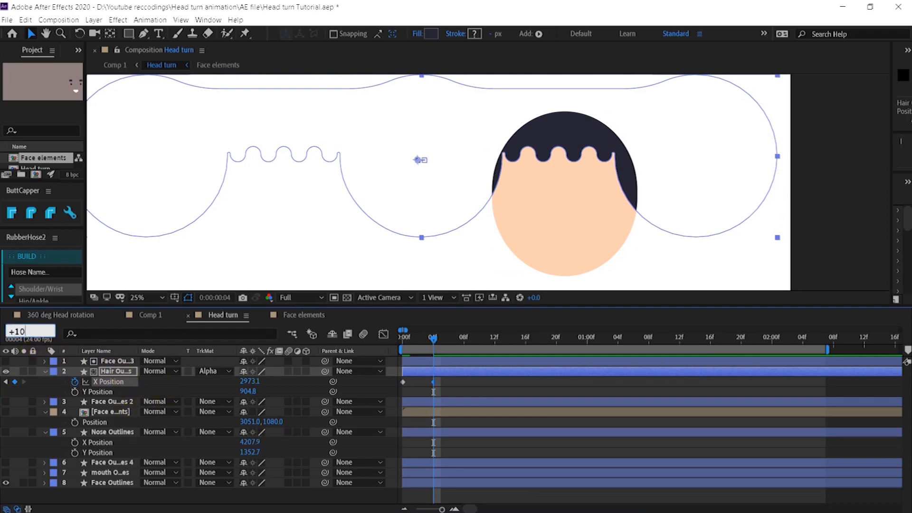
# Add X Position keyframes sliding the hair sideways through one second with a small overshoot
pyautogui.click(510, 338)
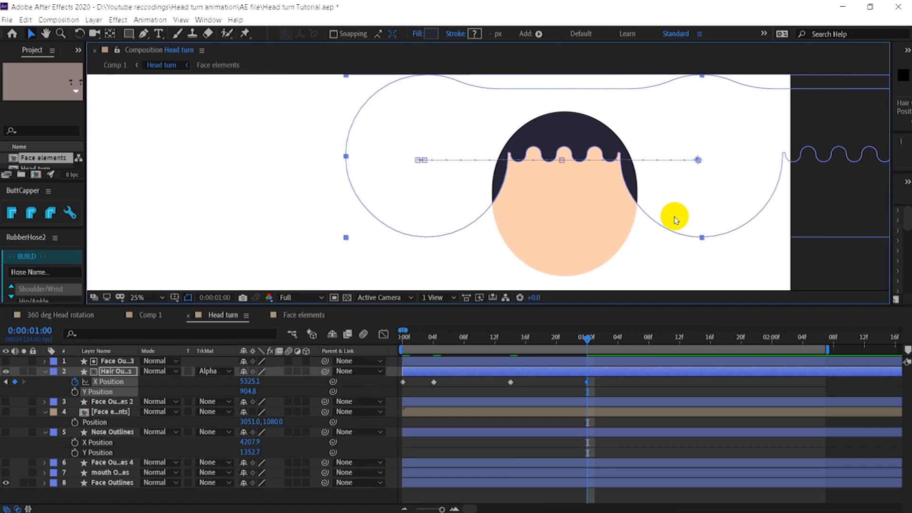
pyautogui.moveTo(553, 394)
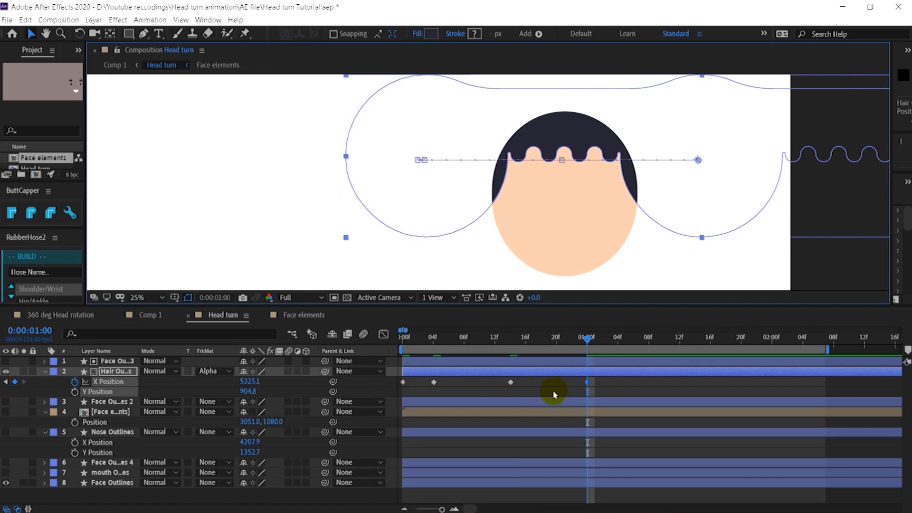
pyautogui.moveTo(590, 394)
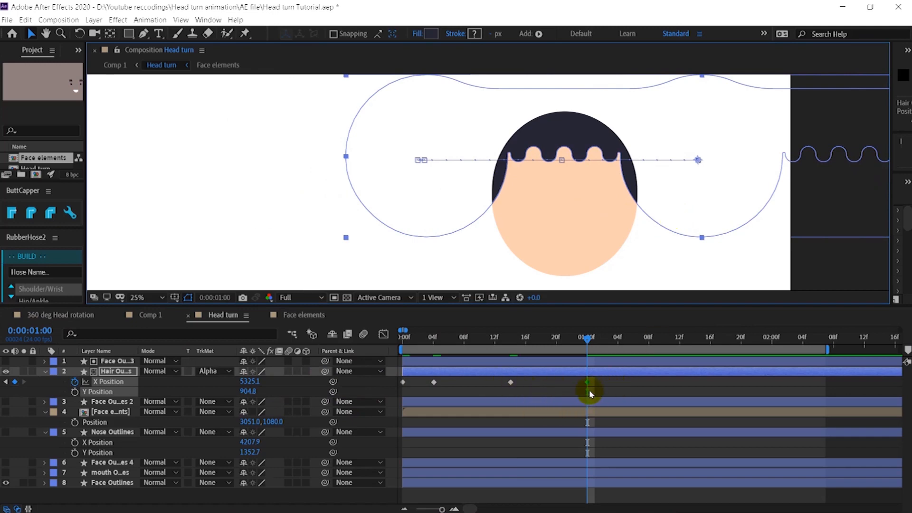
pyautogui.moveTo(576, 384)
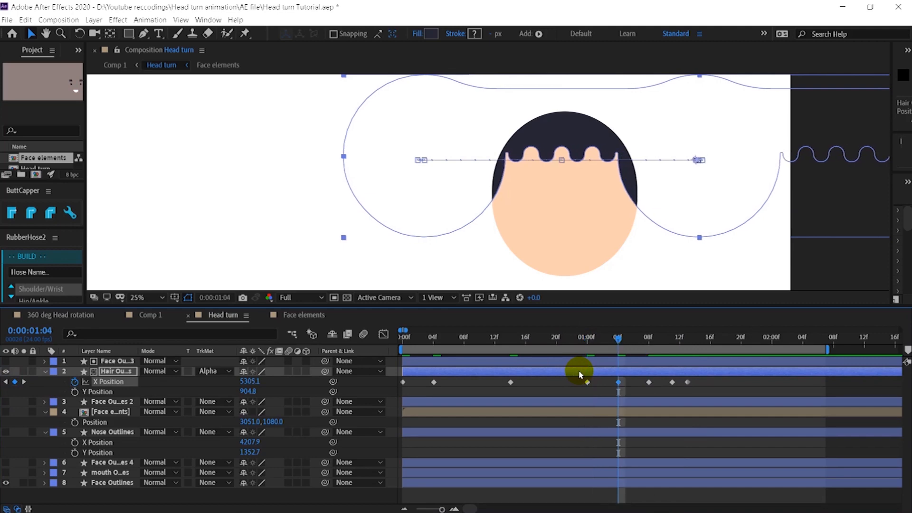
# Easy Ease the hair's X Position keyframes, retime them and preview the slide
pyautogui.click(672, 337)
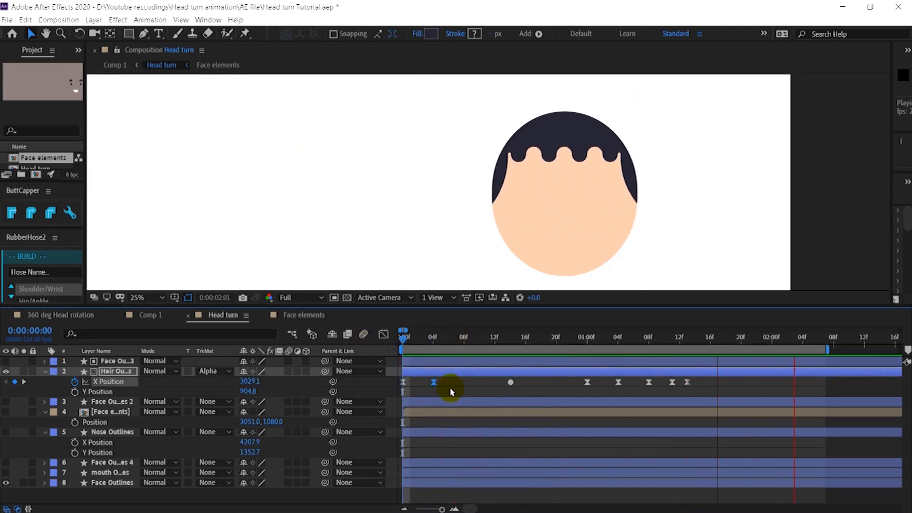
pyautogui.click(454, 337)
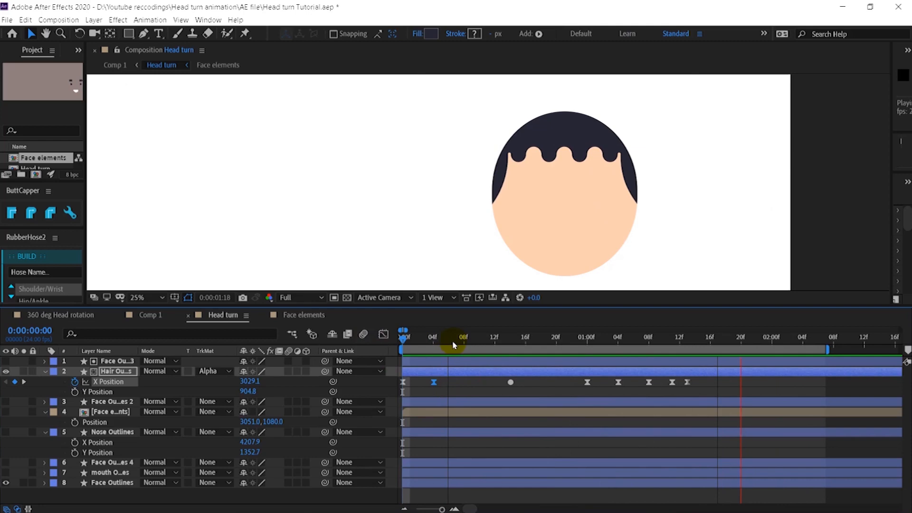
pyautogui.click(435, 337)
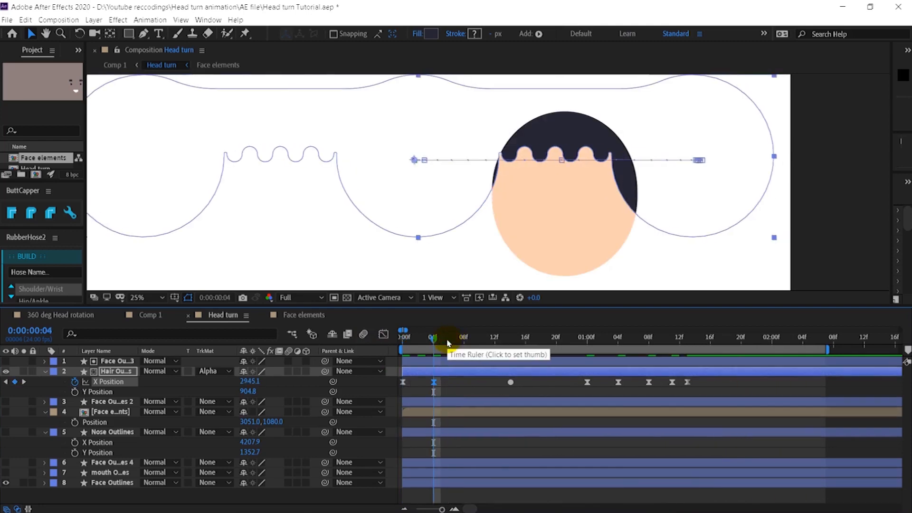
pyautogui.click(556, 337)
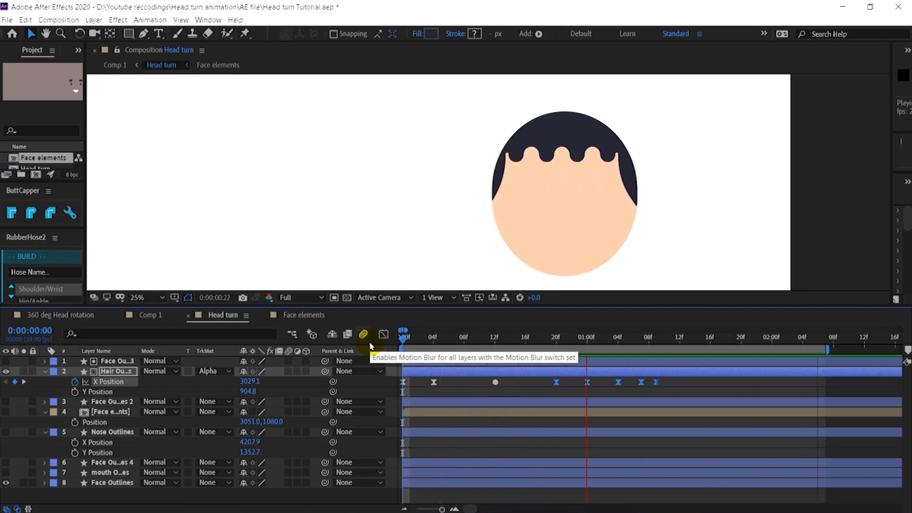
pyautogui.click(463, 337)
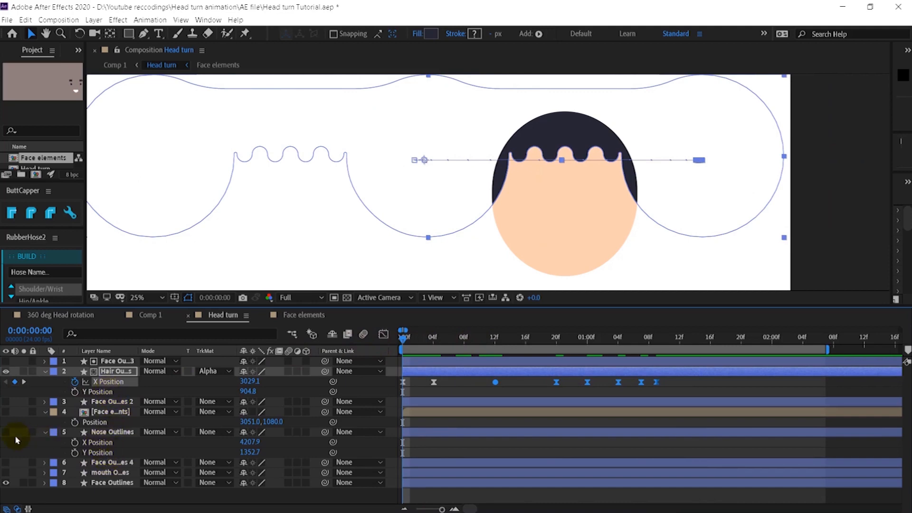
# Reveal the Nose Outlines X Position and set its first keyframe matching the hair's timing
pyautogui.click(112, 432)
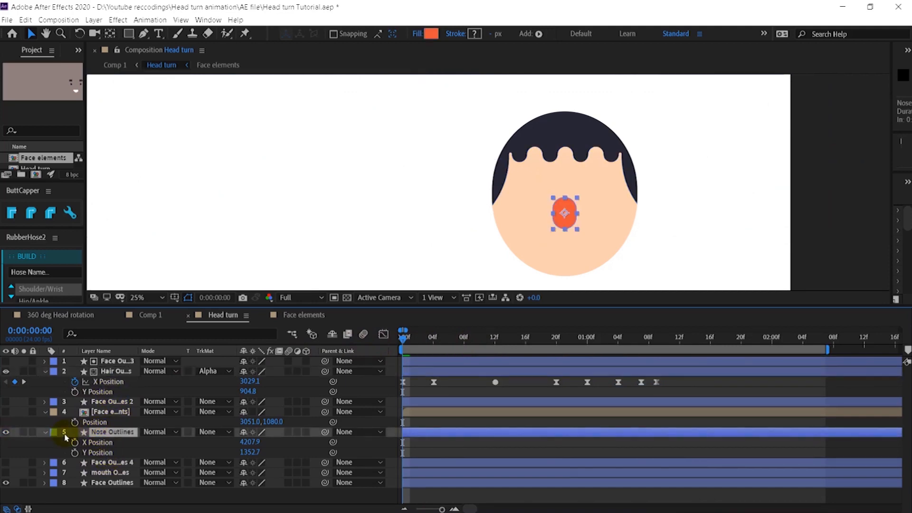
pyautogui.click(109, 442)
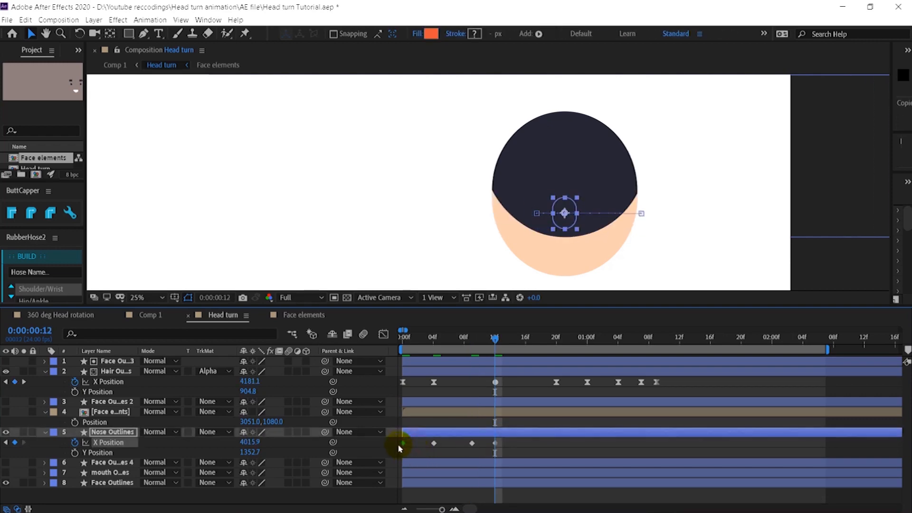
pyautogui.click(556, 335)
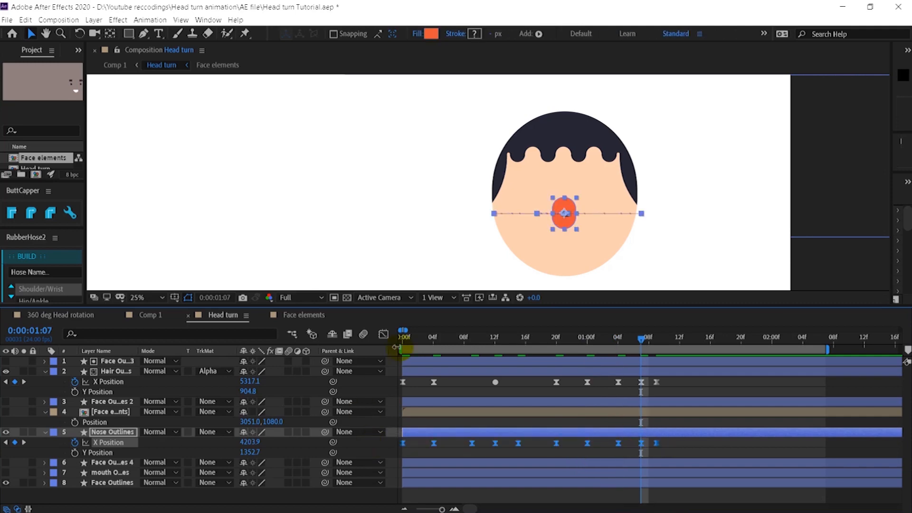
pyautogui.click(507, 341)
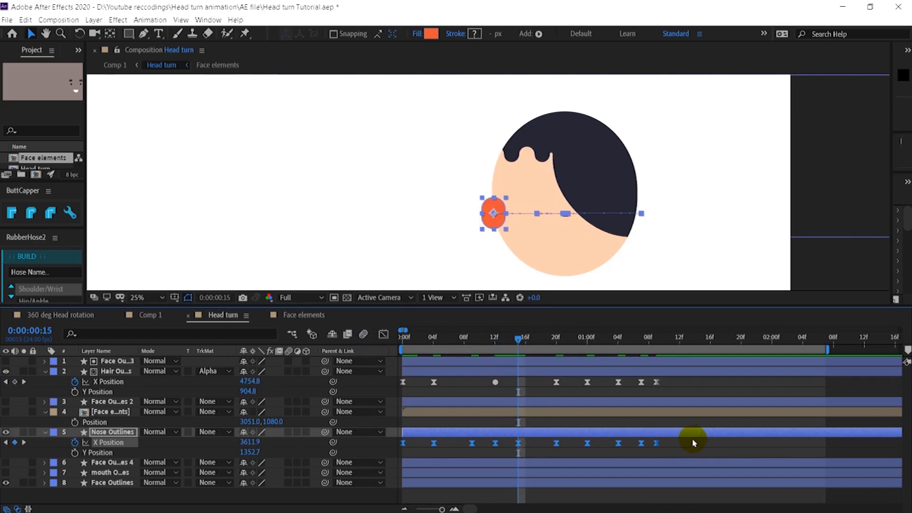
# Add the remaining eased nose X Position keyframes in step with the hair, then select the mouth
pyautogui.click(471, 337)
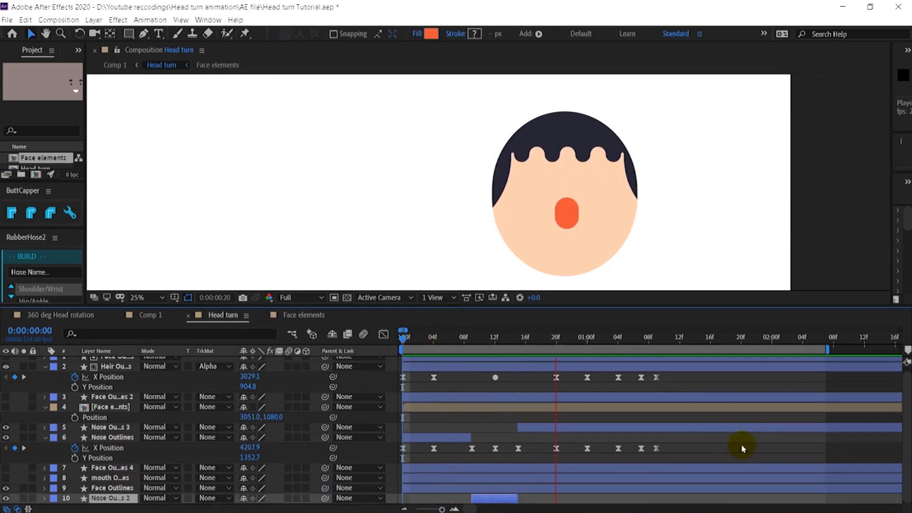
pyautogui.click(493, 337)
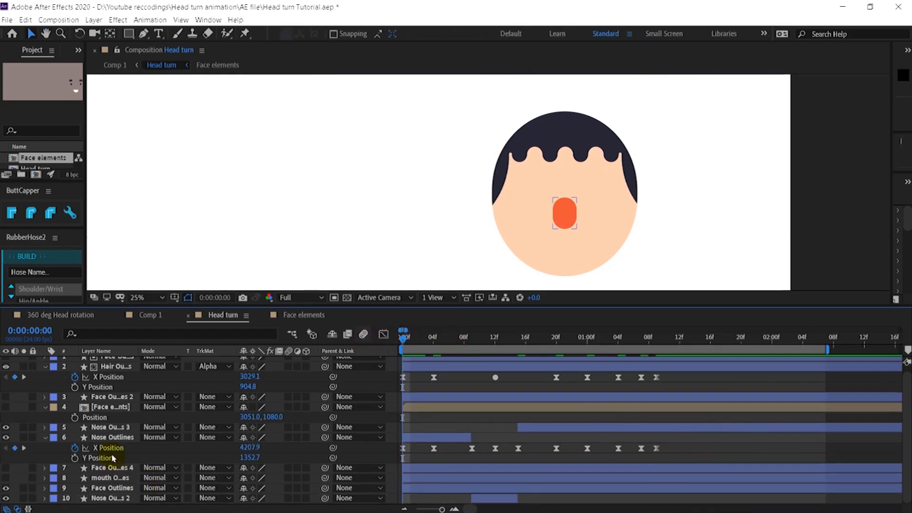
pyautogui.click(110, 478)
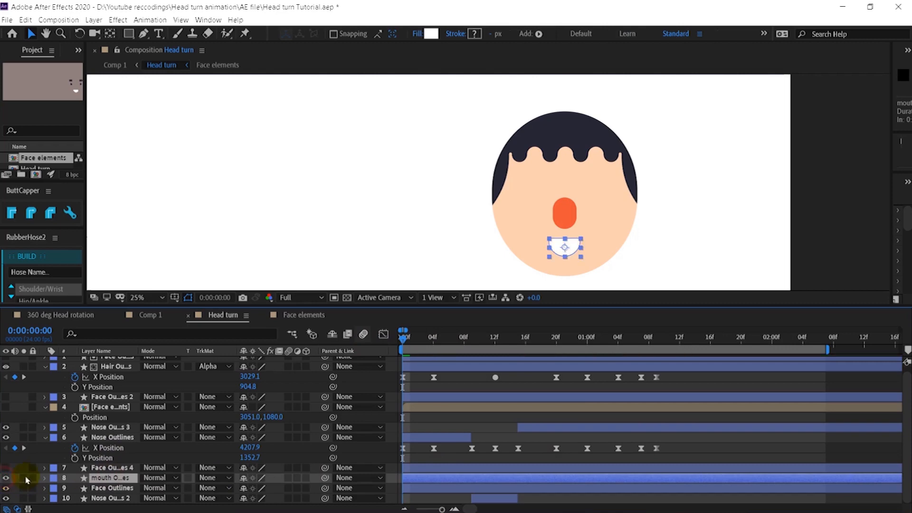
# Add eased Position keyframes so the mouth slides sideways with the hair and nose
pyautogui.click(43, 478)
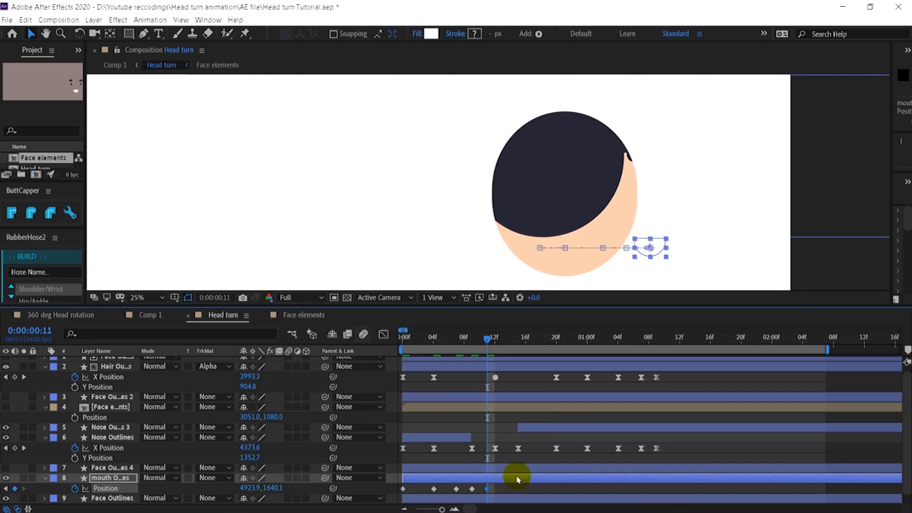
pyautogui.click(519, 336)
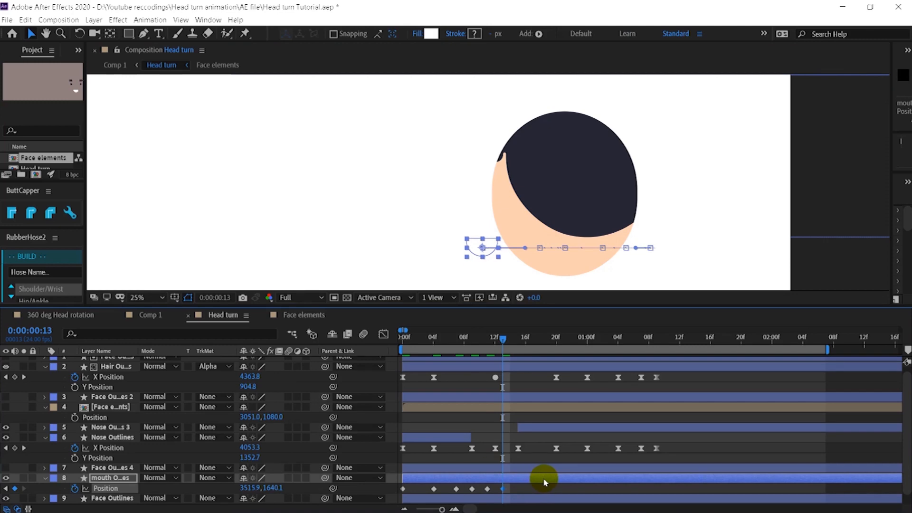
pyautogui.click(518, 336)
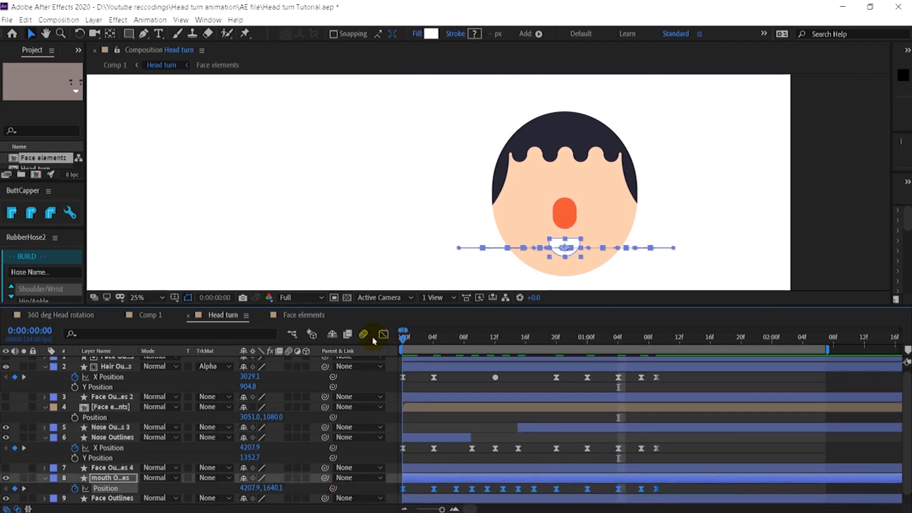
# Alpha-matte the mouth layer to the Face Outlines 4 copy so the smile stays inside the head
pyautogui.click(556, 336)
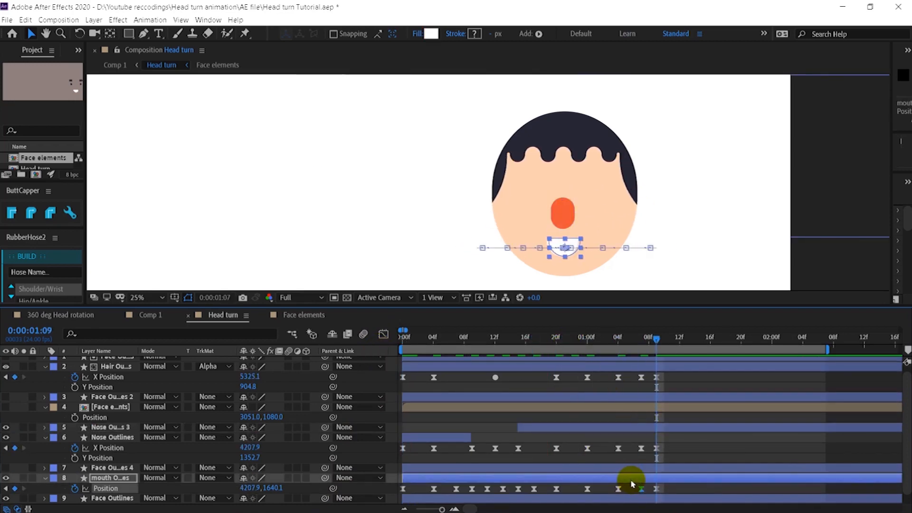
pyautogui.click(402, 337)
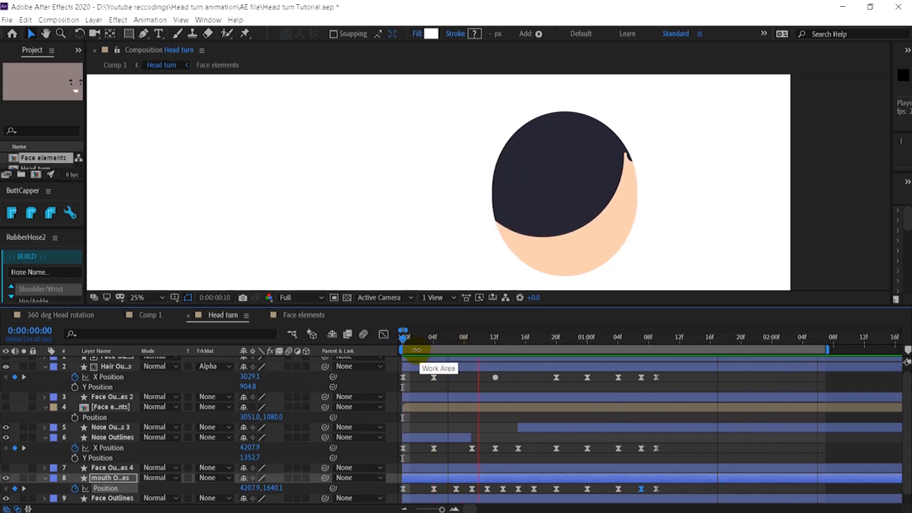
pyautogui.click(211, 478)
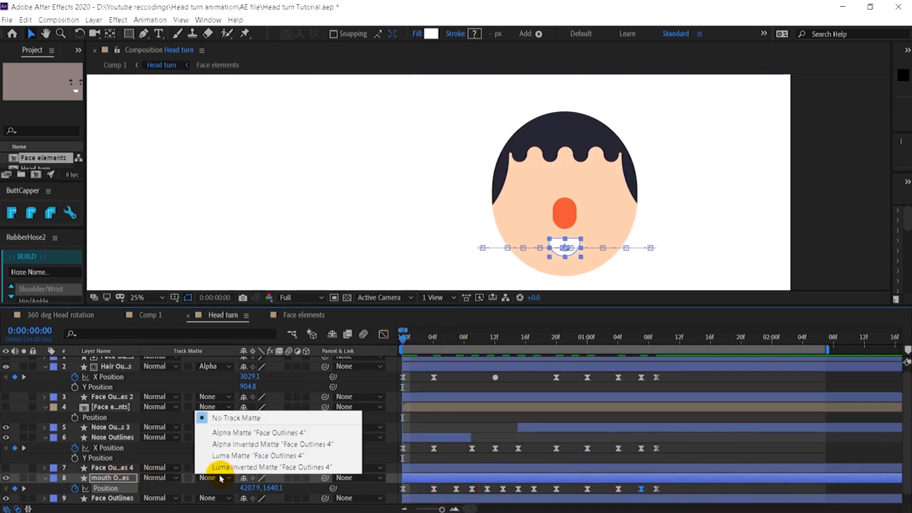
pyautogui.click(259, 432)
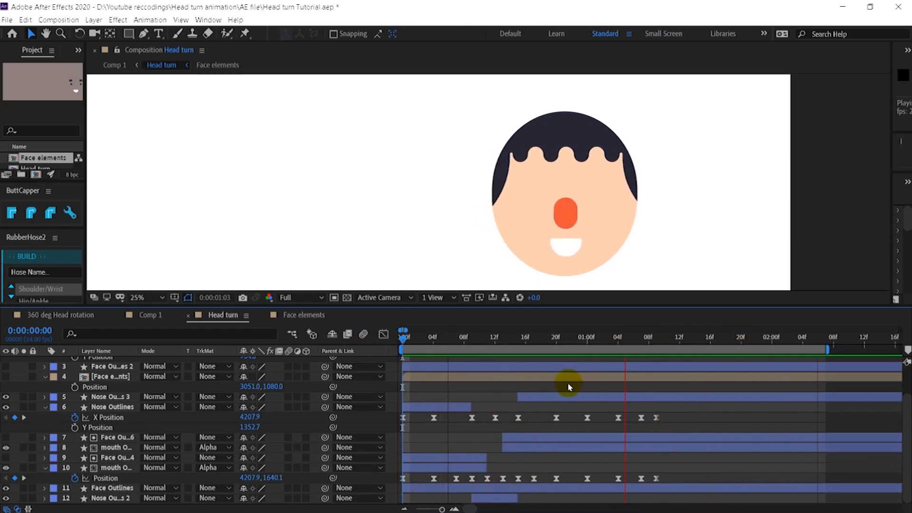
# Alpha-matte the Face elements precomp, keyframe its sideways shift and enter the precomp
pyautogui.click(403, 337)
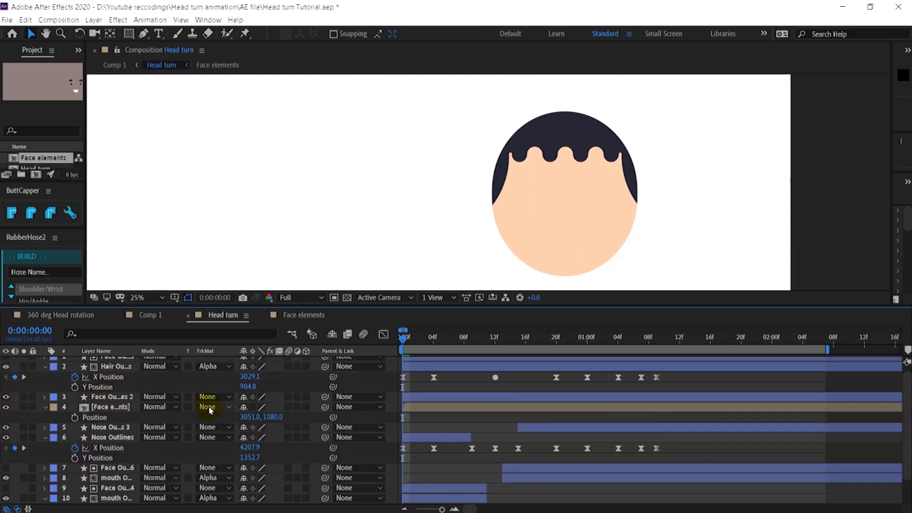
pyautogui.click(110, 407)
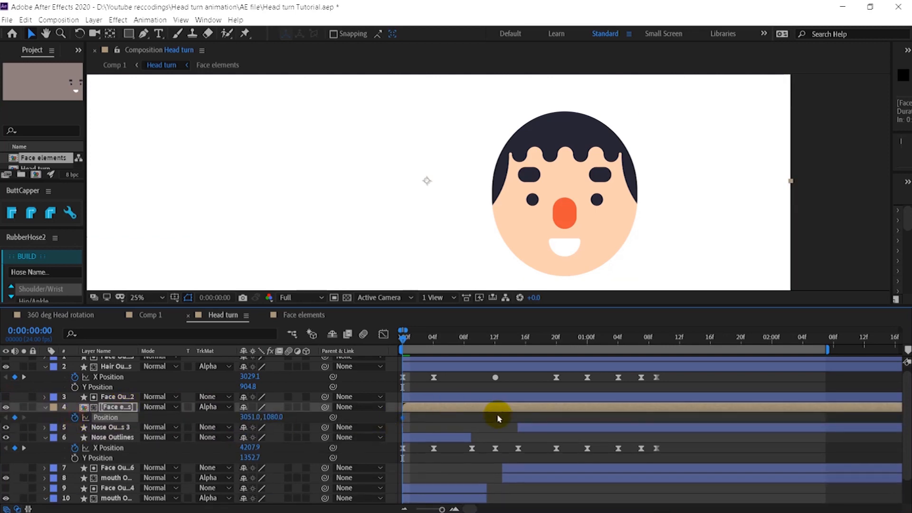
pyautogui.click(433, 336)
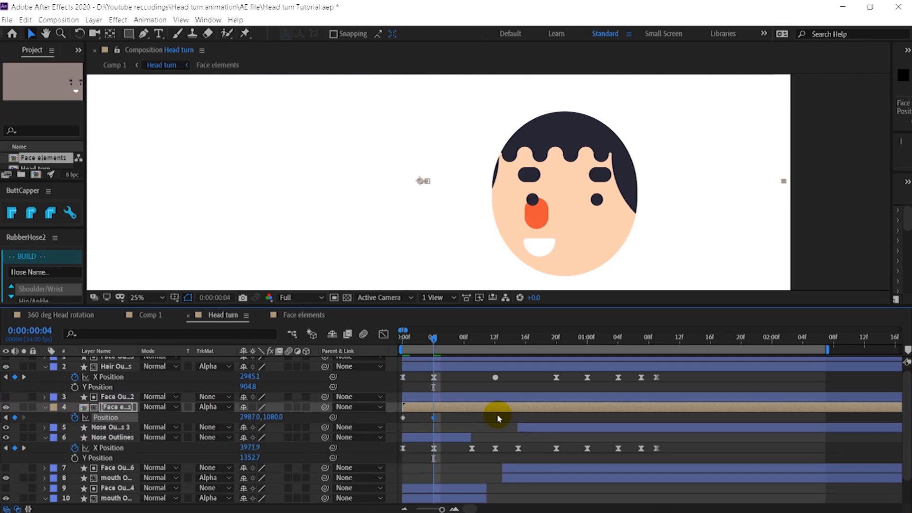
pyautogui.click(303, 314)
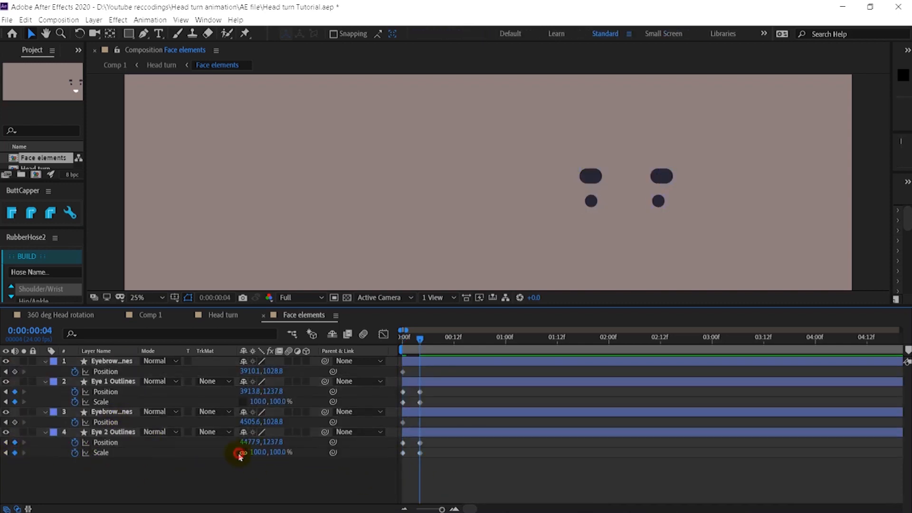
# Keyframe the second eye's horizontal Scale squashing through the turn in Face elements
pyautogui.click(162, 65)
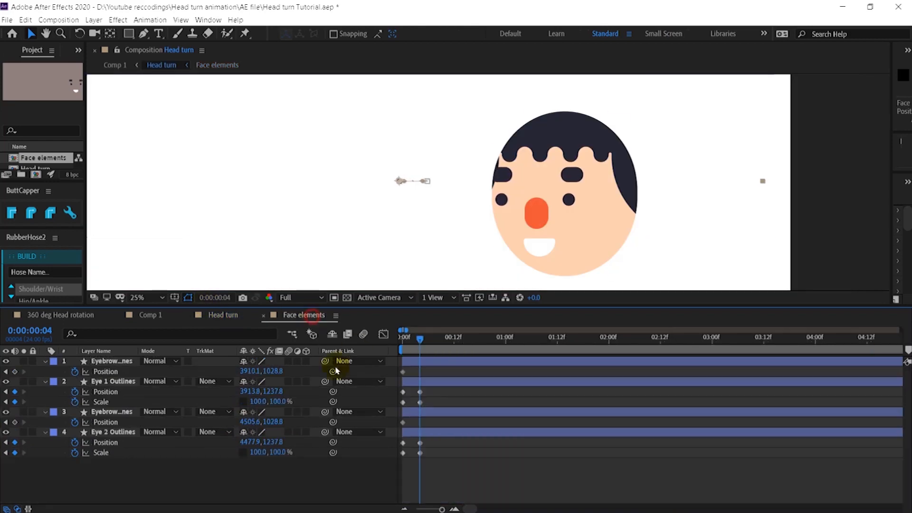
pyautogui.click(223, 314)
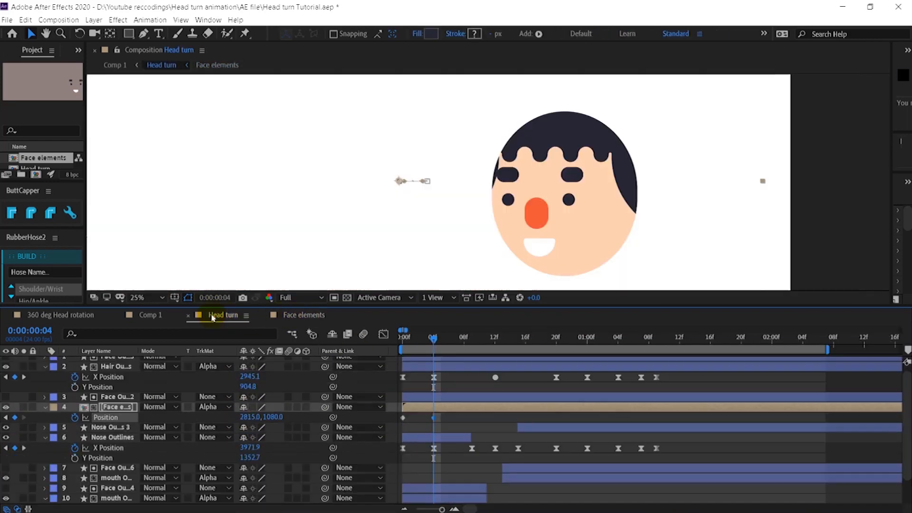
pyautogui.click(304, 315)
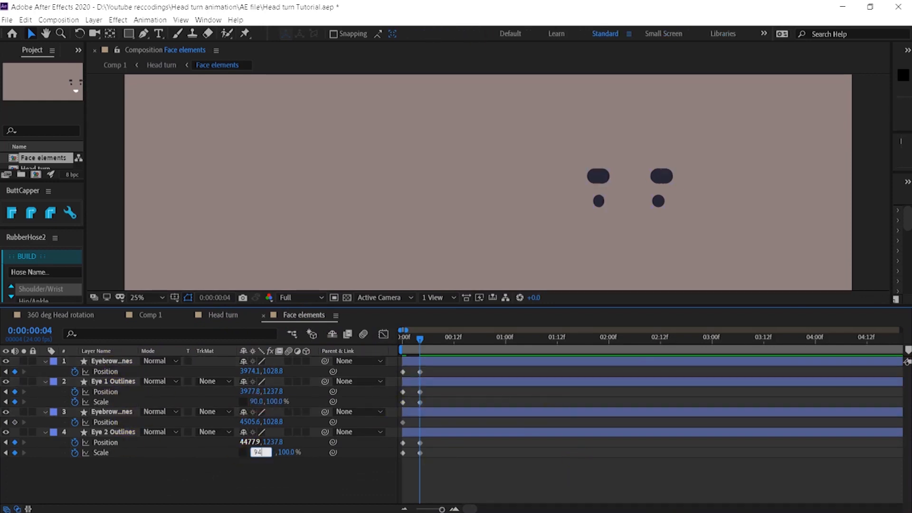
pyautogui.click(221, 314)
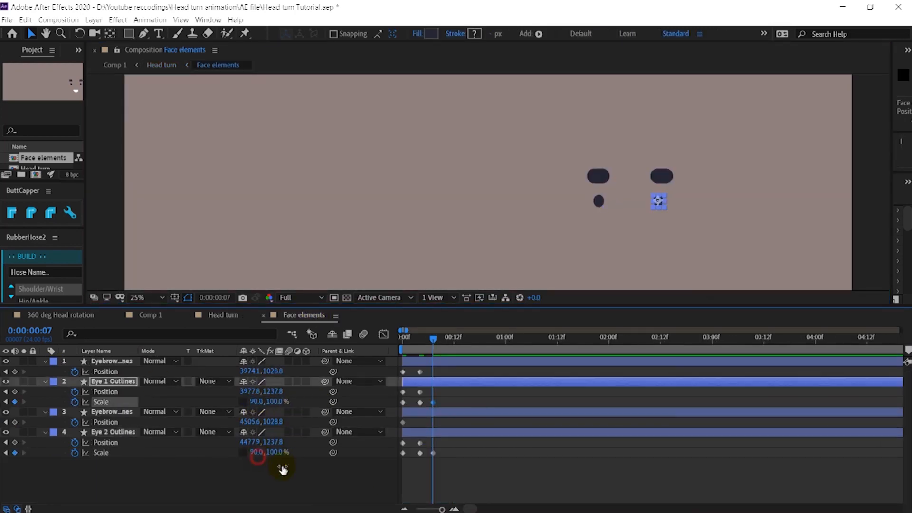
pyautogui.click(223, 315)
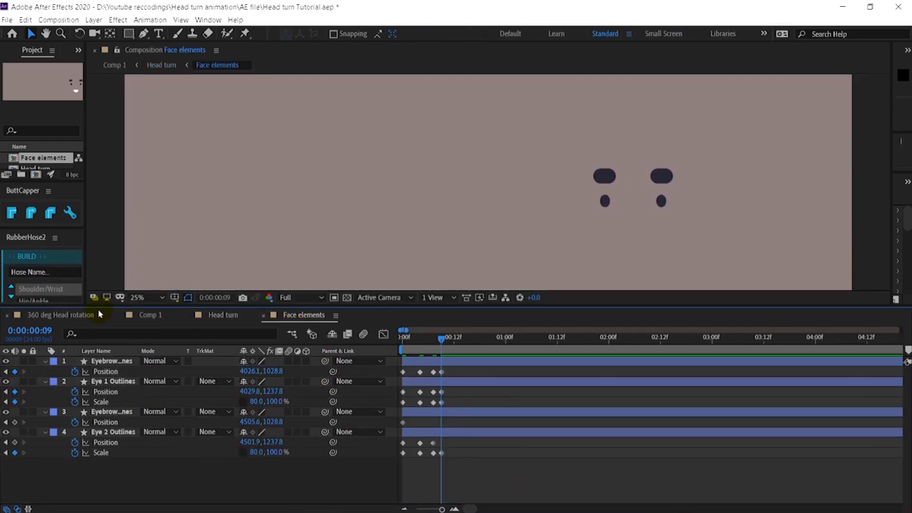
pyautogui.click(223, 314)
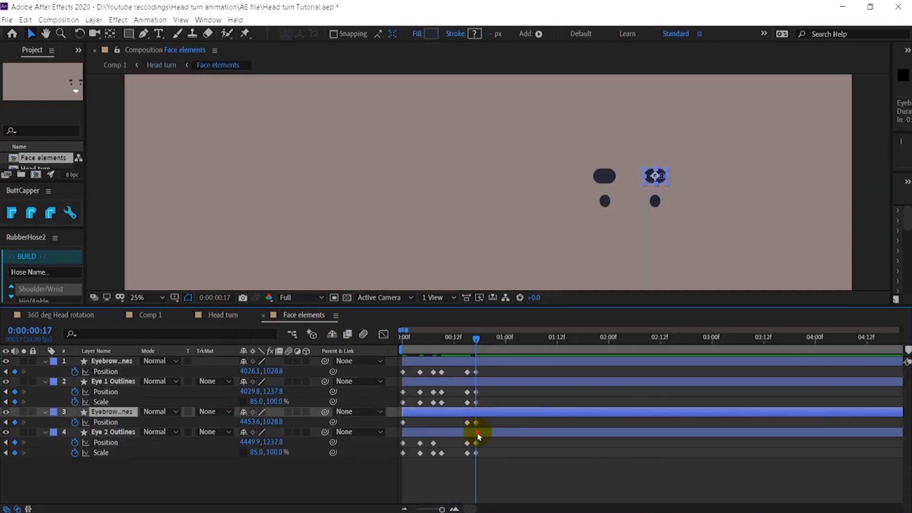
# Add Position keyframes for the eyebrows, then preview the head turn in the main composition
pyautogui.click(222, 315)
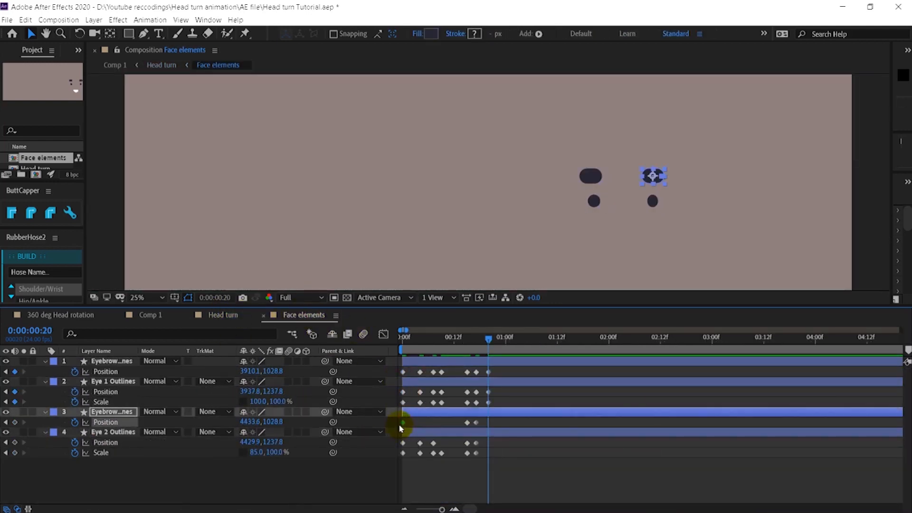
pyautogui.click(222, 314)
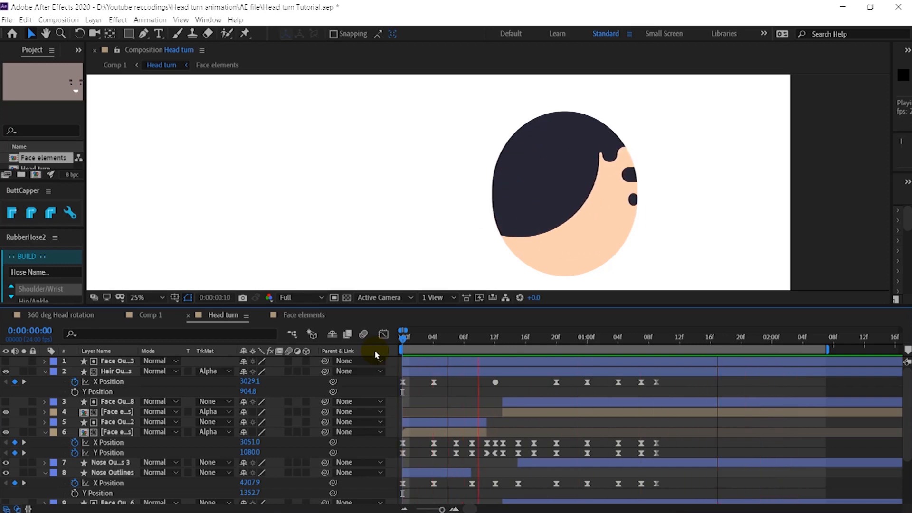
pyautogui.click(428, 346)
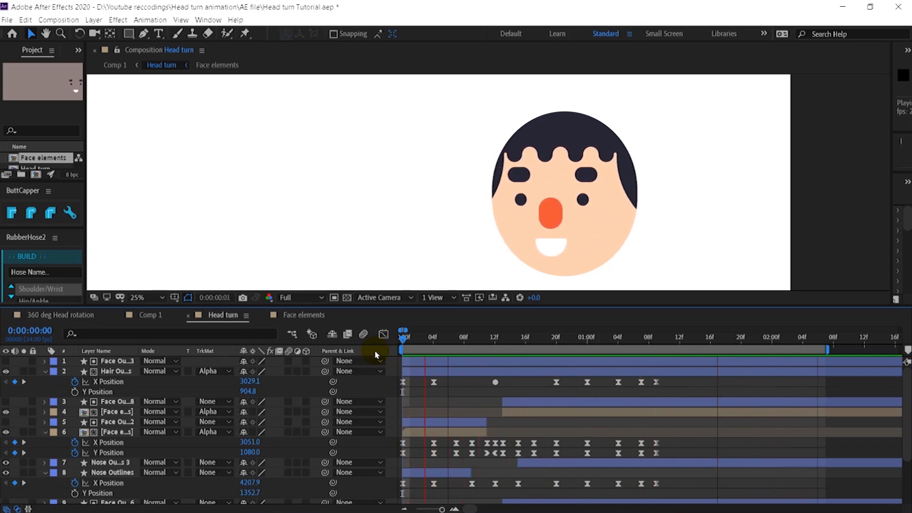